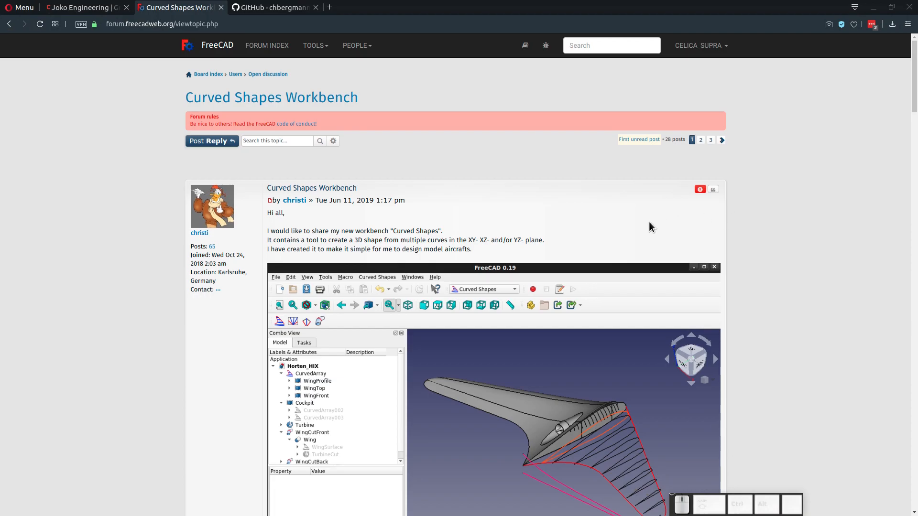
{"action": "mouse_move", "coordinate": [403, 107]}
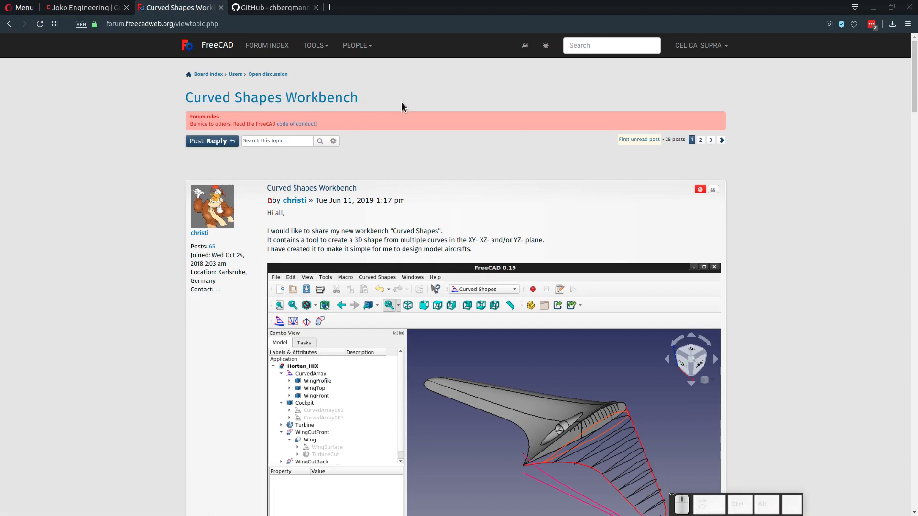
{"action": "mouse_move", "coordinate": [211, 244]}
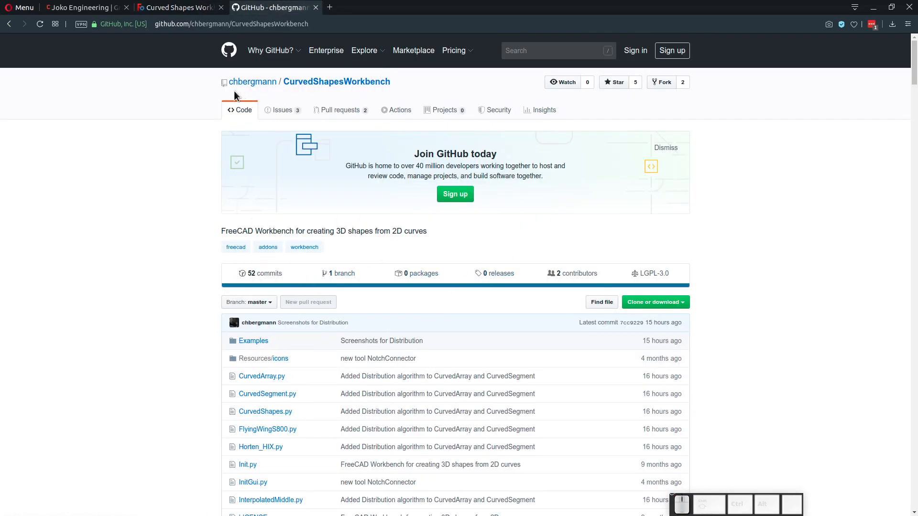
- Scroll through the Curved Shapes Workbench forum thread
{"action": "scroll", "scroll_direction": "down", "scroll_amount": 3}
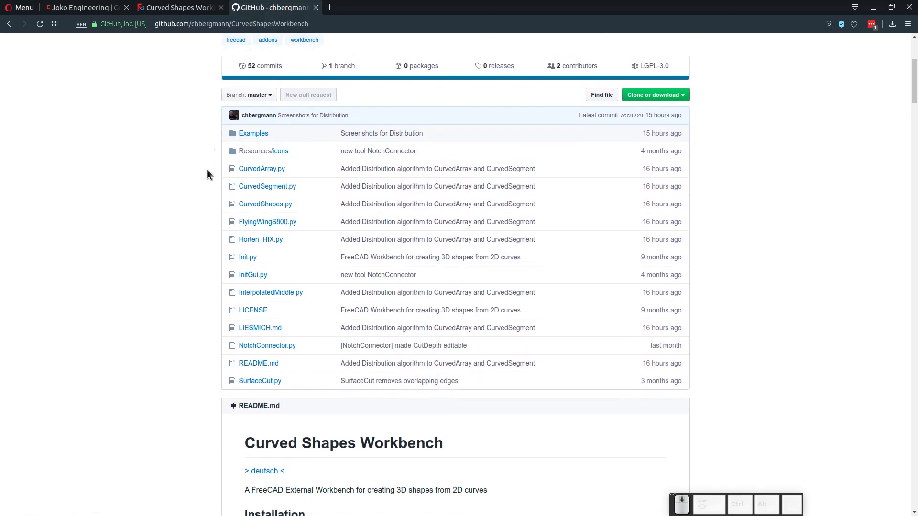
{"action": "scroll", "scroll_direction": "down", "scroll_amount": 3}
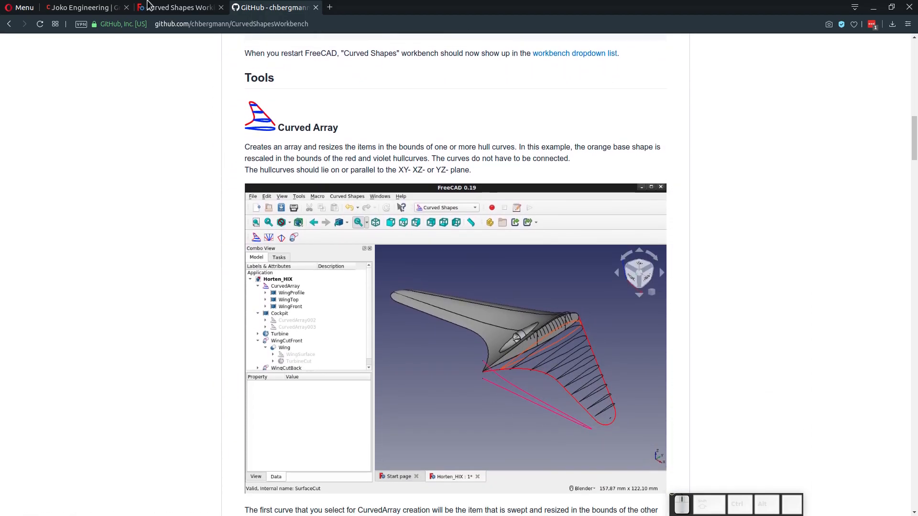
{"action": "left_click", "coordinate": [178, 7]}
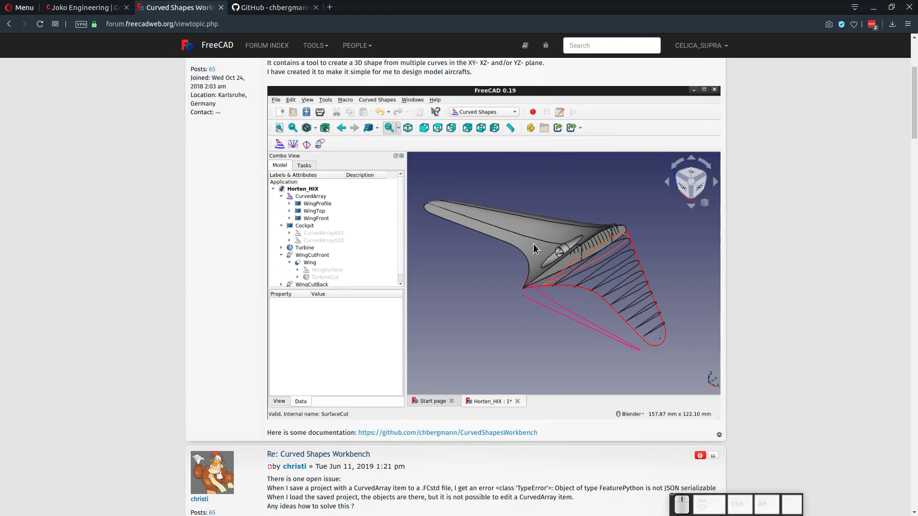
{"action": "scroll", "scroll_direction": "down", "scroll_amount": 3}
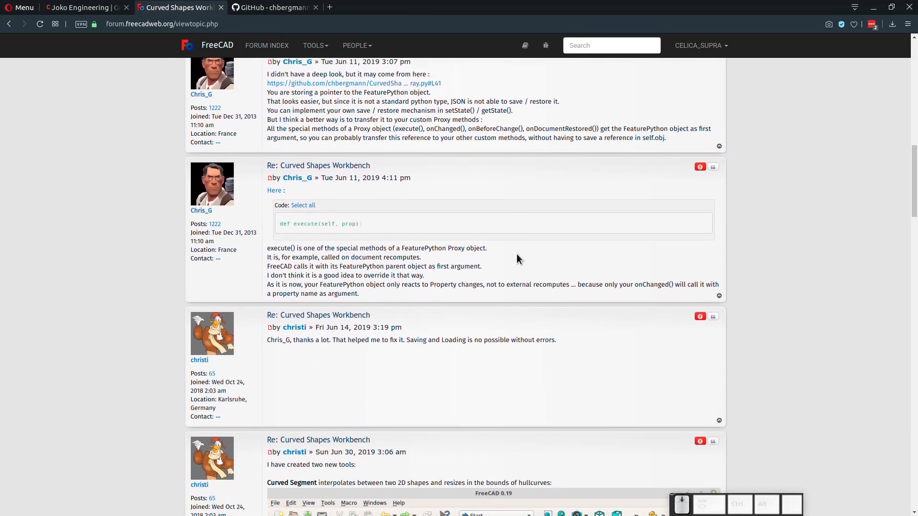
{"action": "scroll", "scroll_direction": "down", "scroll_amount": 3}
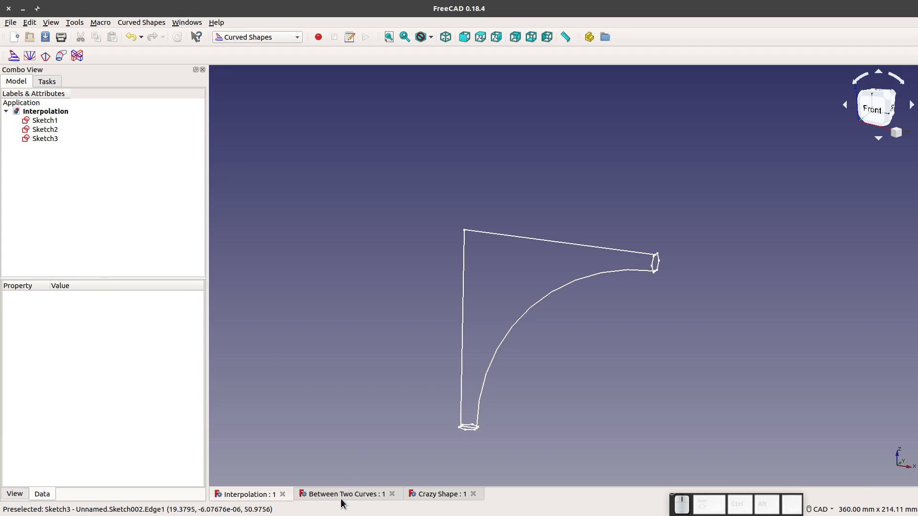
- In Between Two Curves, interpolate a bent bar between Sketch and Sketch001
{"action": "left_click", "coordinate": [347, 494]}
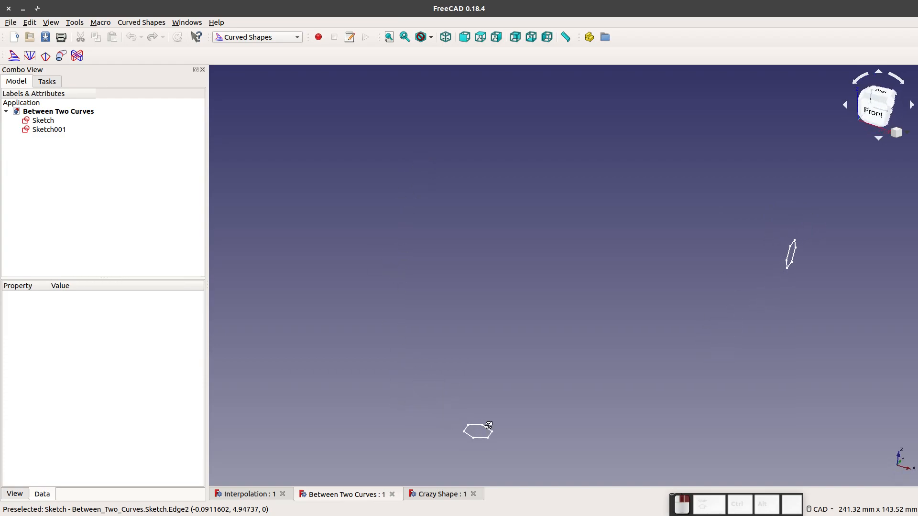
{"action": "mouse_move", "coordinate": [253, 43]}
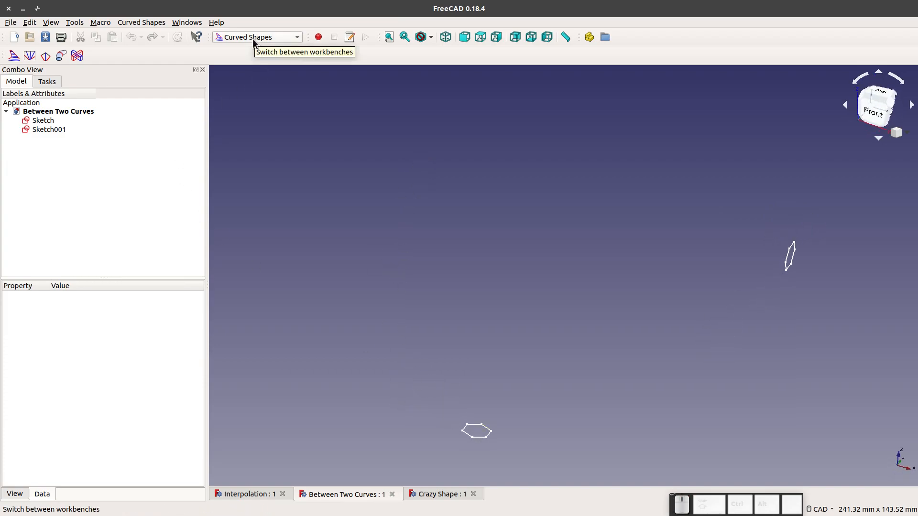
{"action": "left_click", "coordinate": [49, 130]}
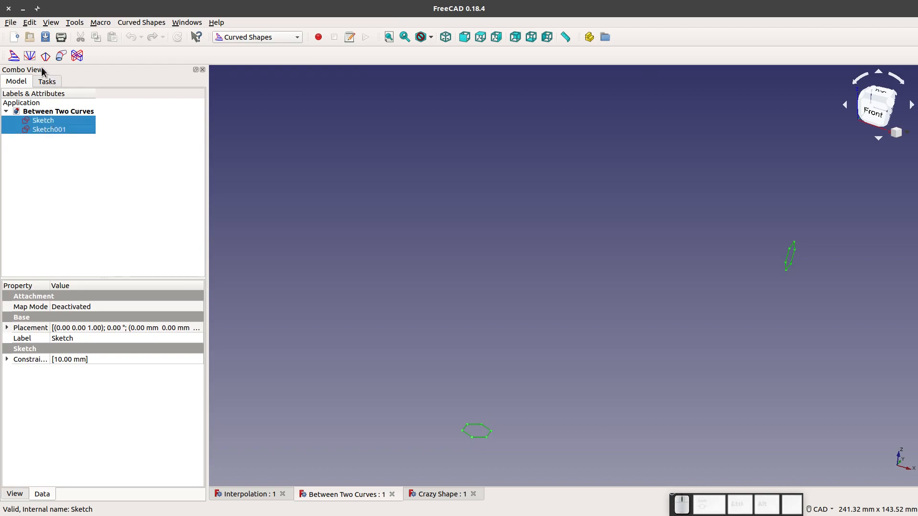
{"action": "mouse_move", "coordinate": [30, 57]}
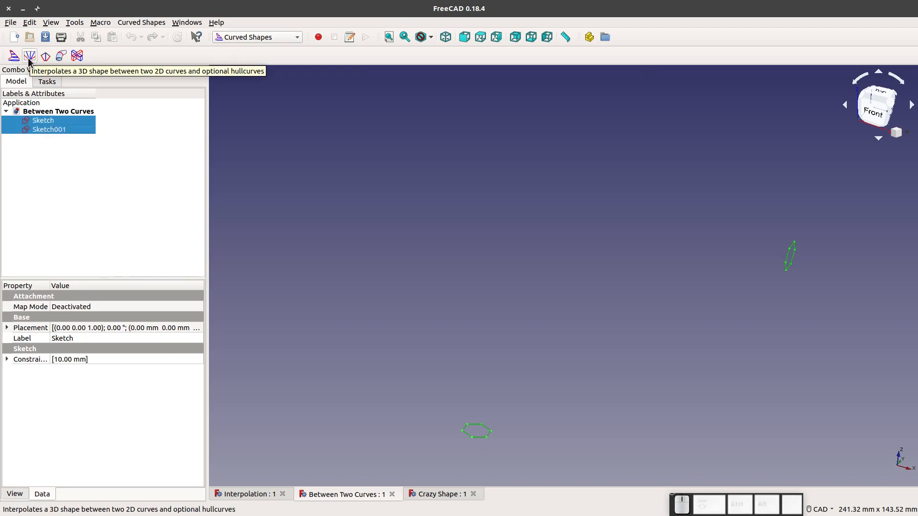
{"action": "mouse_move", "coordinate": [45, 56]}
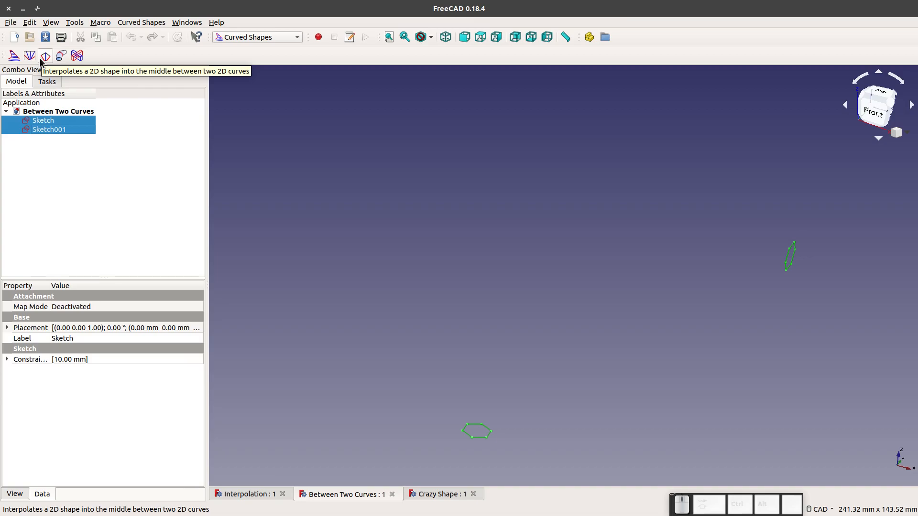
{"action": "left_click", "coordinate": [45, 56]}
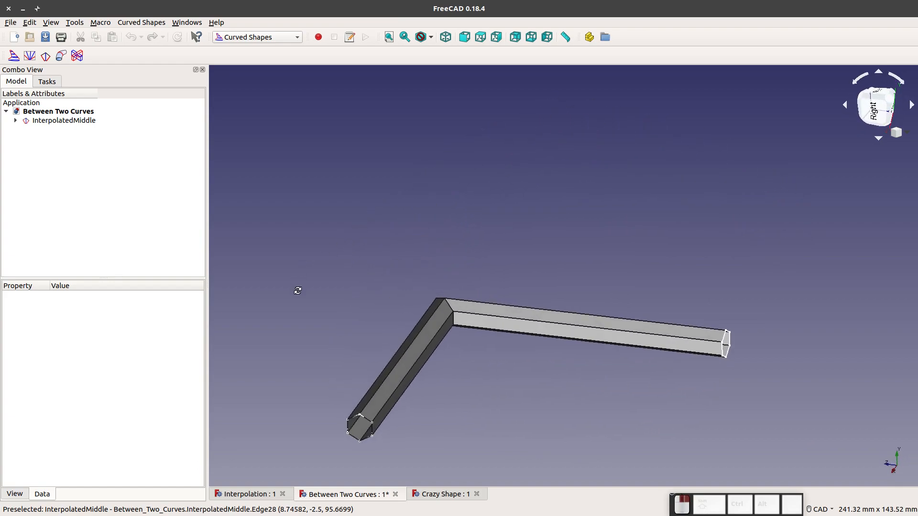
- Set InterpolatedMiddle's make Solid to true and make Surface to false, then inspect the bar
{"action": "left_click", "coordinate": [64, 120]}
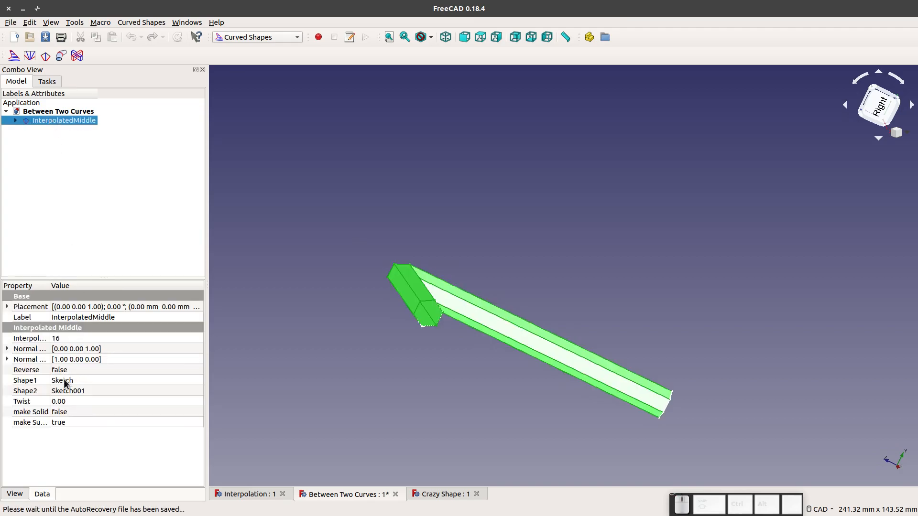
{"action": "left_click", "coordinate": [72, 412]}
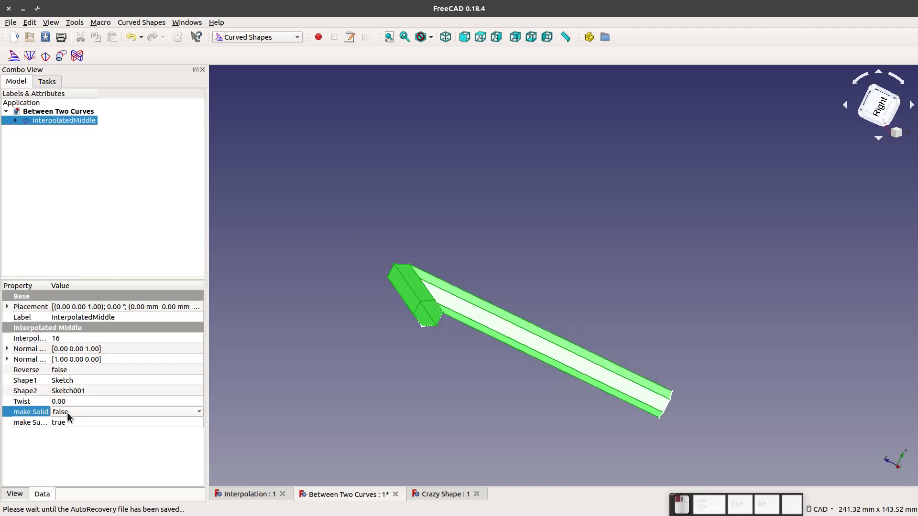
{"action": "left_click", "coordinate": [417, 389]}
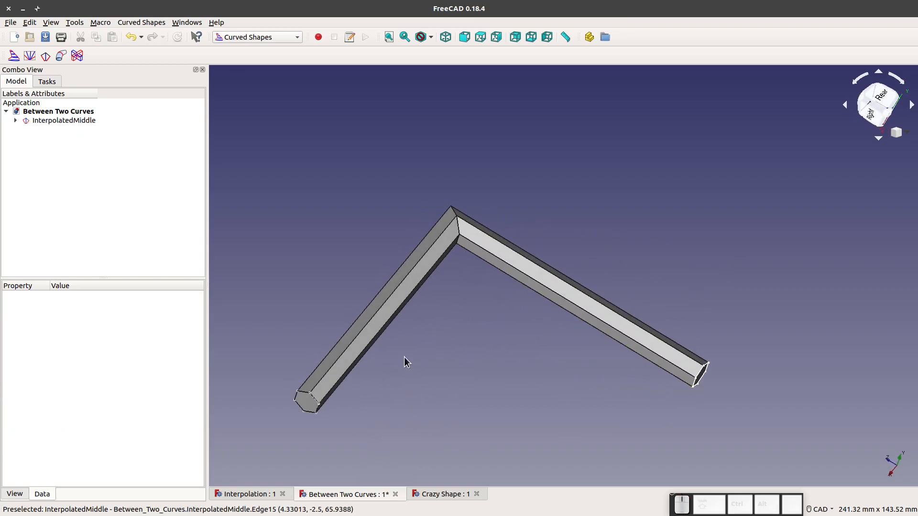
{"action": "left_click", "coordinate": [63, 120]}
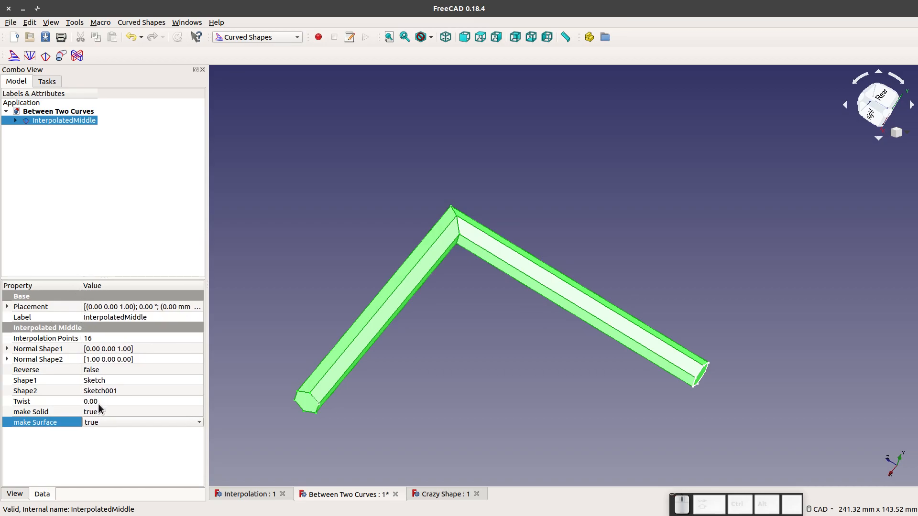
{"action": "left_click", "coordinate": [117, 422]}
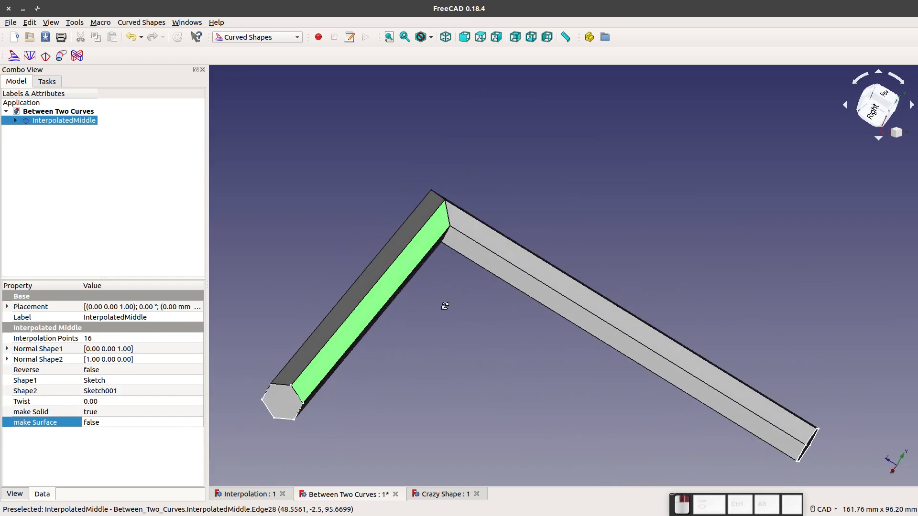
{"action": "left_click_drag", "start_coordinate": [445, 305], "coordinate": [479, 317]}
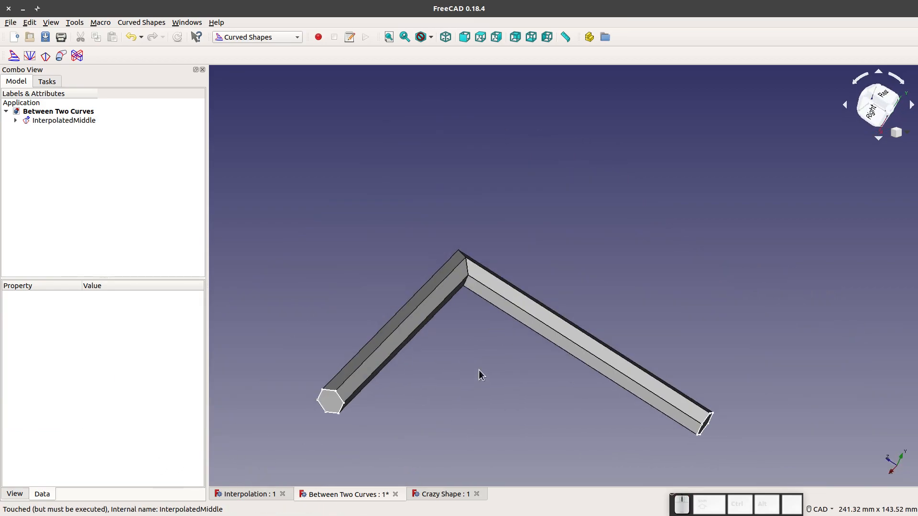
{"action": "left_click_drag", "start_coordinate": [480, 375], "coordinate": [359, 400]}
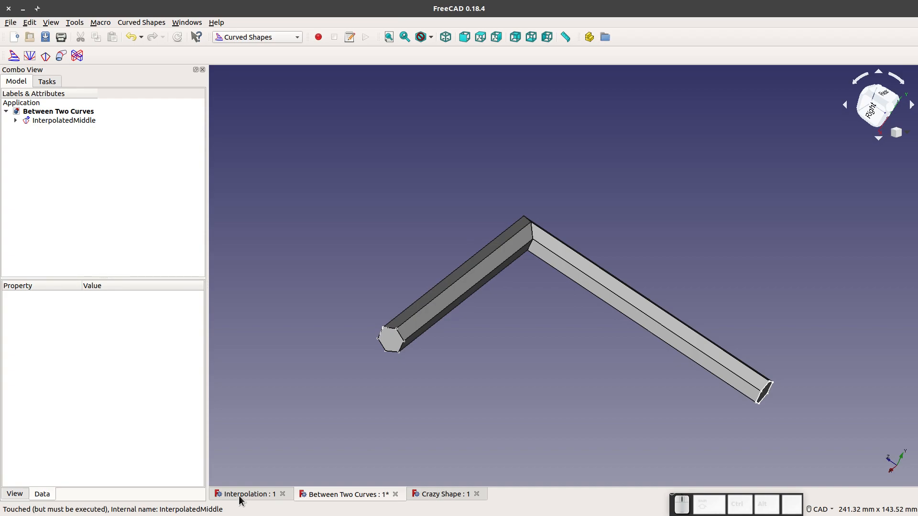
- In the Interpolation document, select Sketch1, Sketch2 and Sketch3 together
{"action": "left_click", "coordinate": [251, 494]}
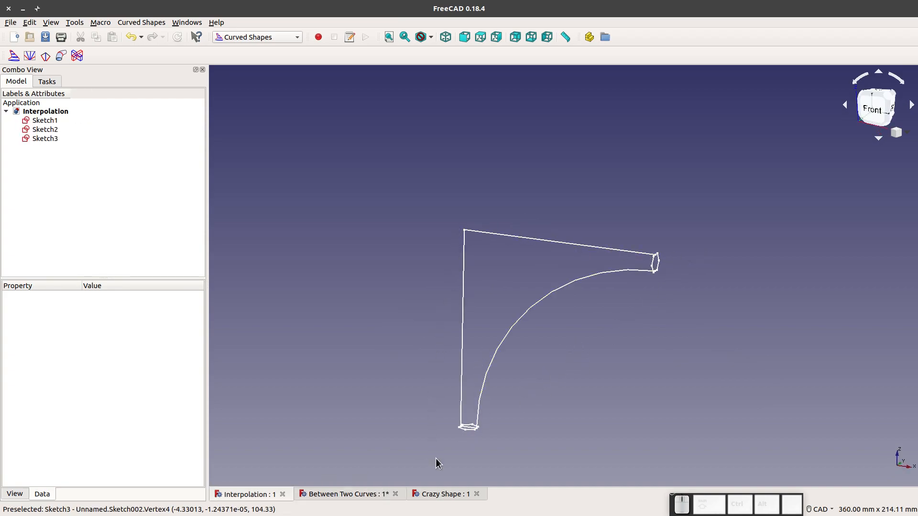
{"action": "mouse_move", "coordinate": [621, 279]}
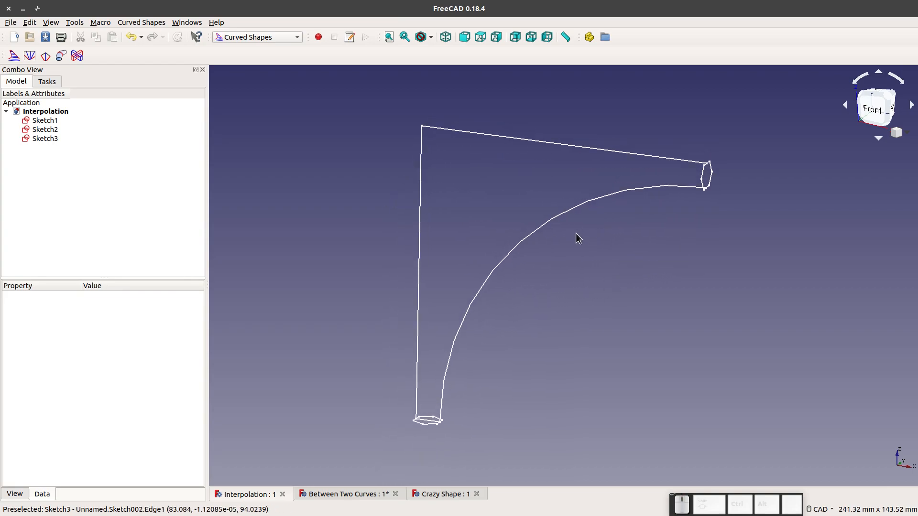
{"action": "mouse_move", "coordinate": [441, 308]}
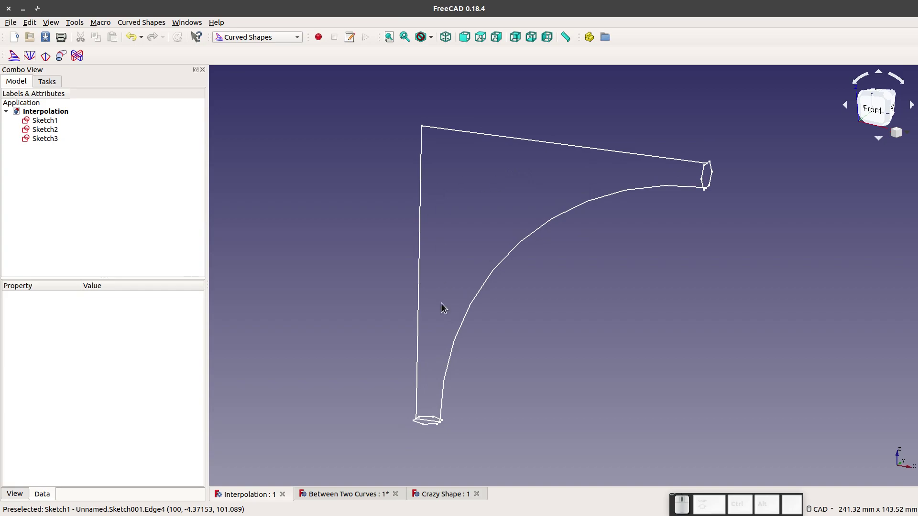
{"action": "mouse_move", "coordinate": [432, 158]}
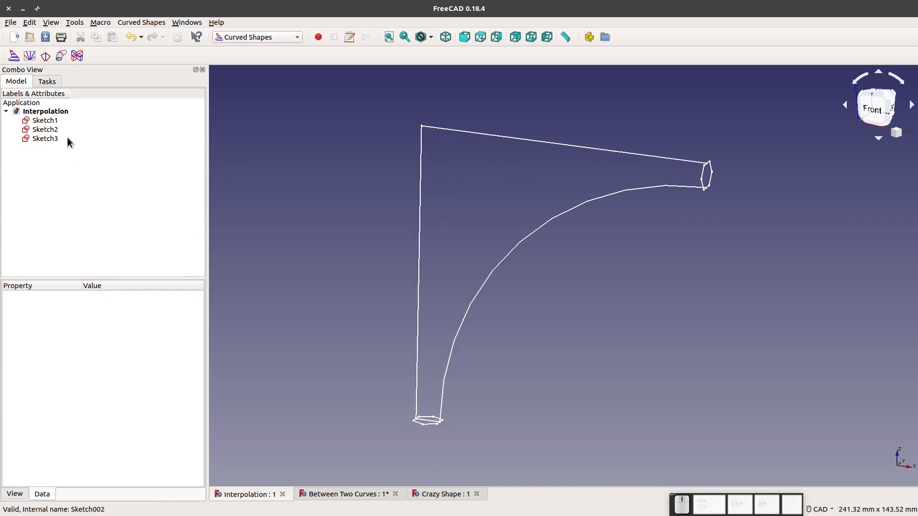
{"action": "left_click", "coordinate": [45, 120]}
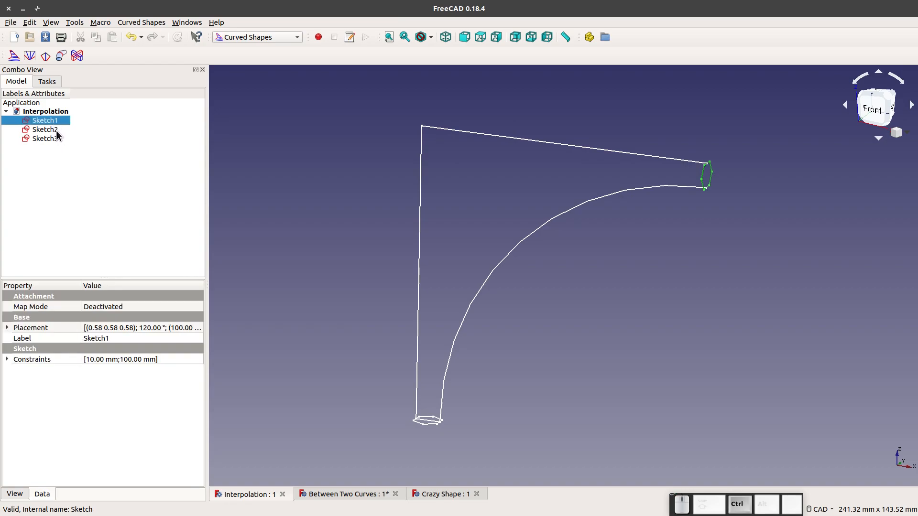
{"action": "left_click", "coordinate": [45, 129]}
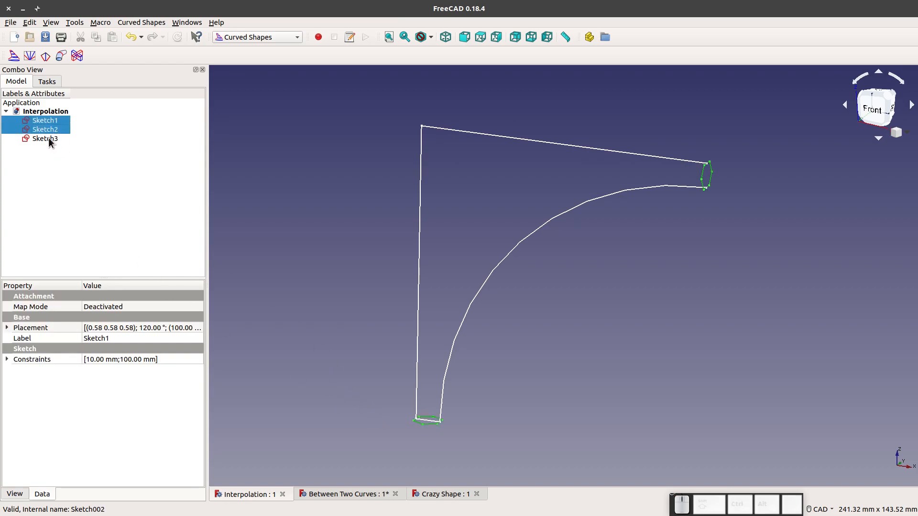
{"action": "left_click", "coordinate": [44, 139]}
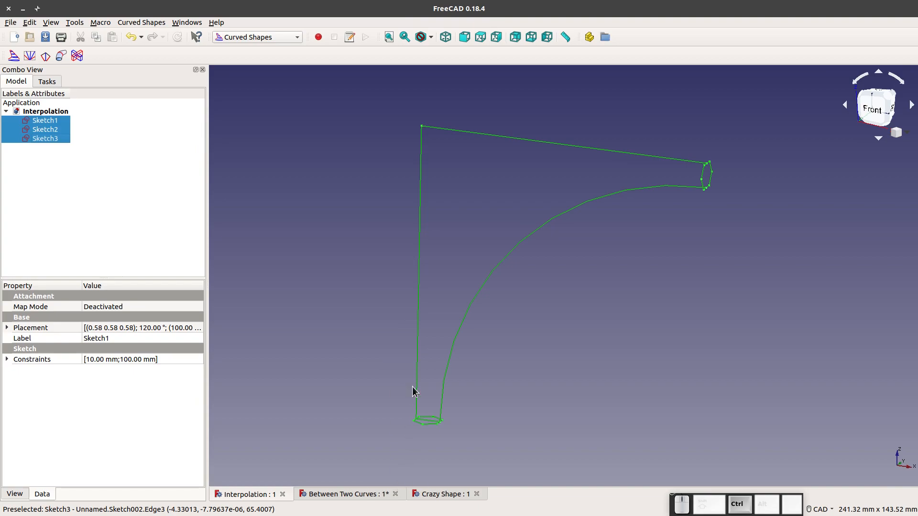
{"action": "mouse_move", "coordinate": [327, 253]}
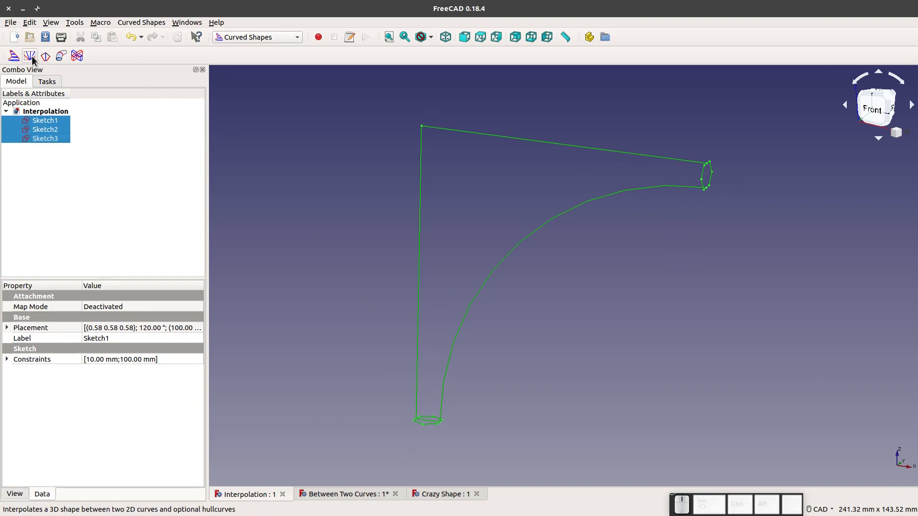
{"action": "mouse_move", "coordinate": [30, 56]}
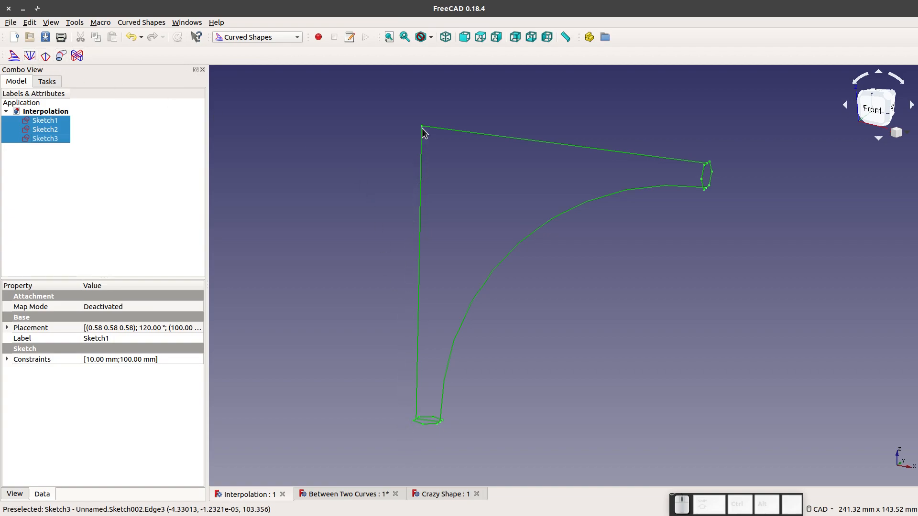
{"action": "mouse_move", "coordinate": [426, 431]}
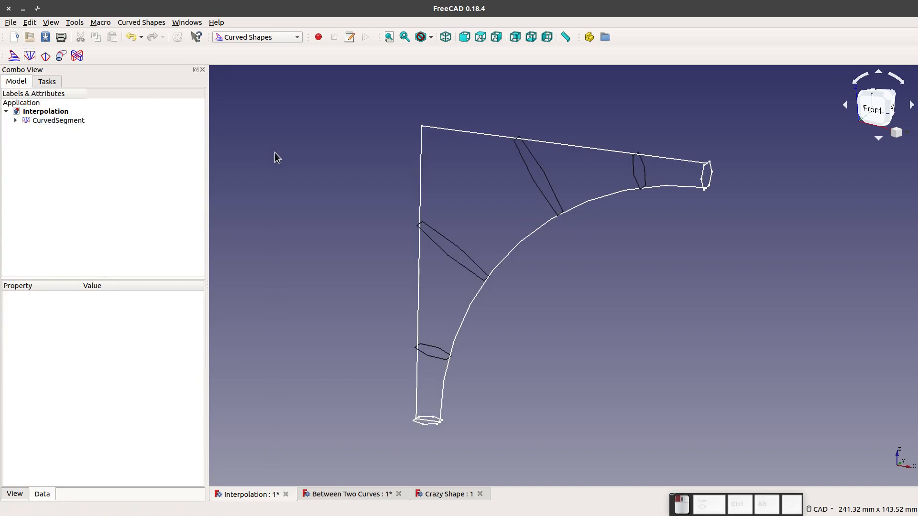
{"action": "mouse_move", "coordinate": [463, 260]}
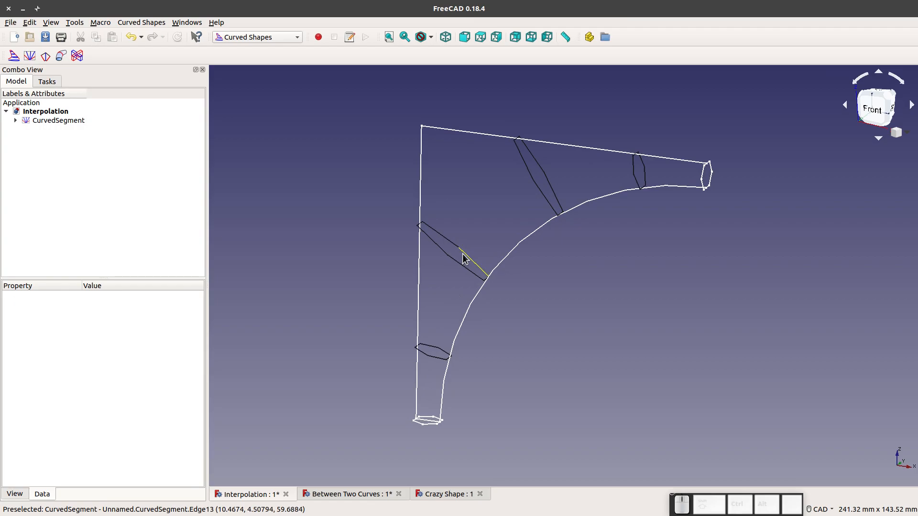
- Set the CurvedSegment's Items property to 50 for a smoother shape
{"action": "left_click", "coordinate": [58, 121]}
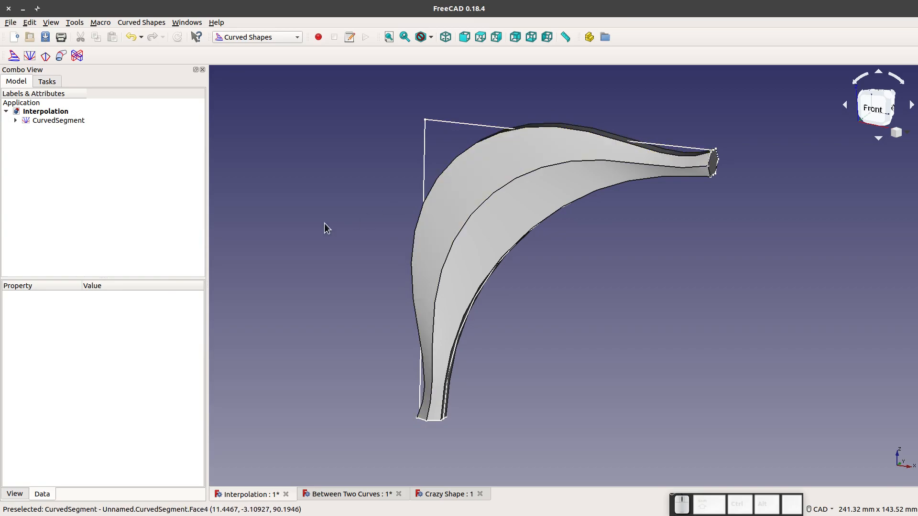
{"action": "left_click", "coordinate": [58, 120]}
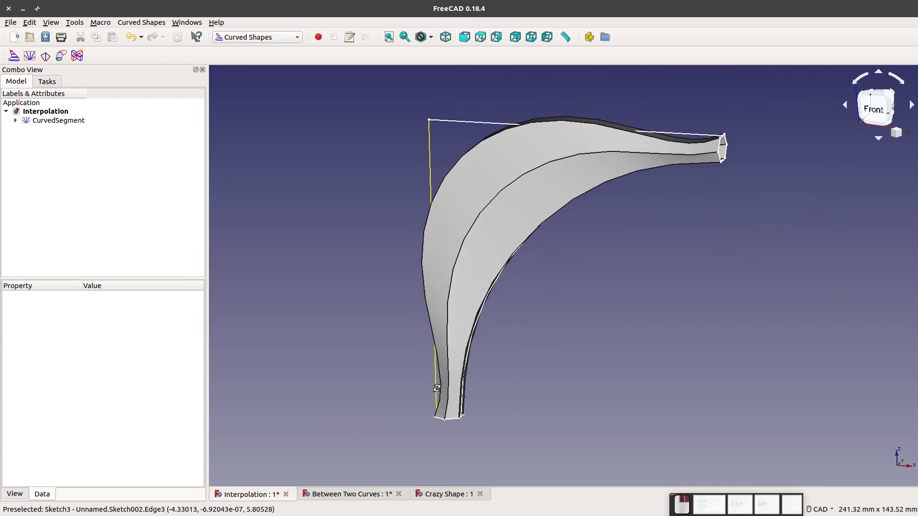
{"action": "left_click", "coordinate": [58, 120]}
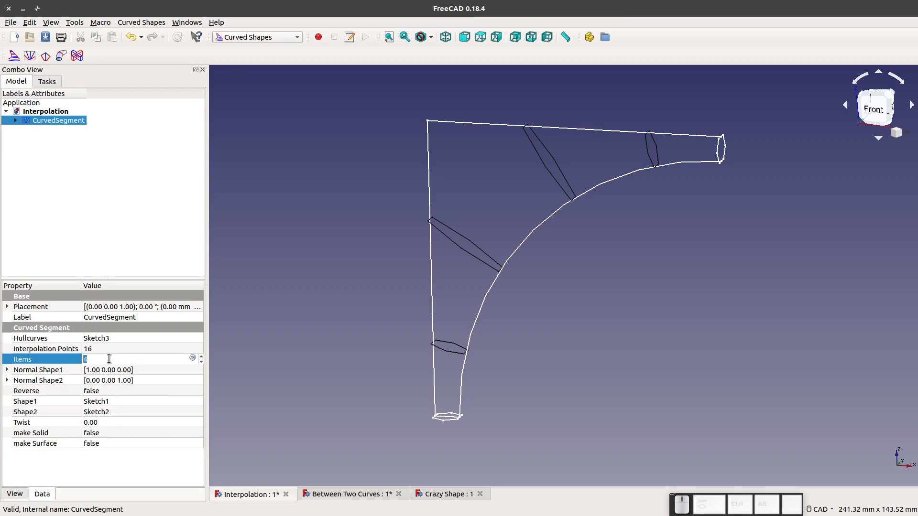
{"action": "mouse_move", "coordinate": [109, 359]}
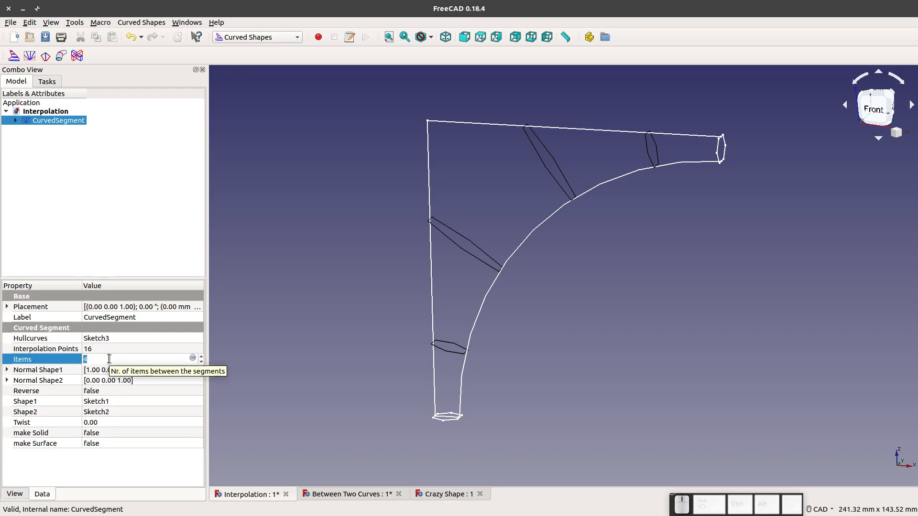
{"action": "type", "text": "50"}
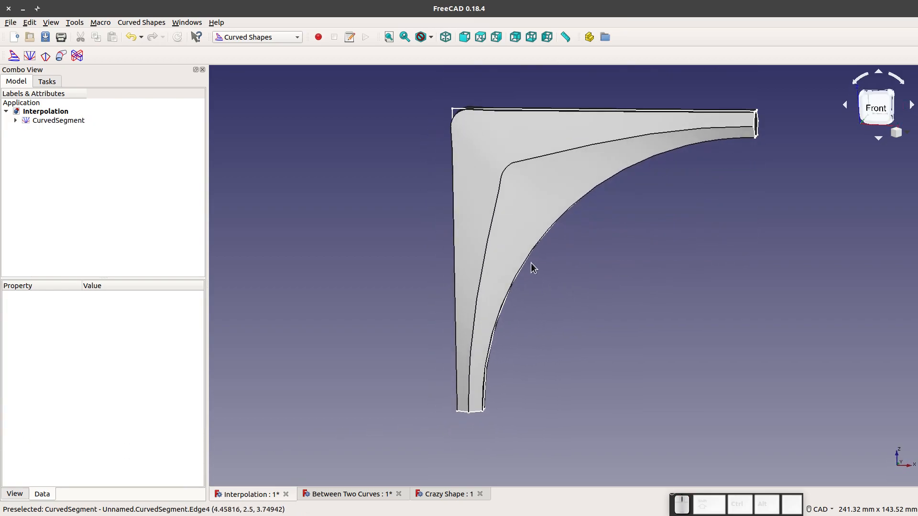
- Try 500 Items on CurvedSegment, then drop Items to 100 to remove spikes
{"action": "left_click", "coordinate": [59, 120]}
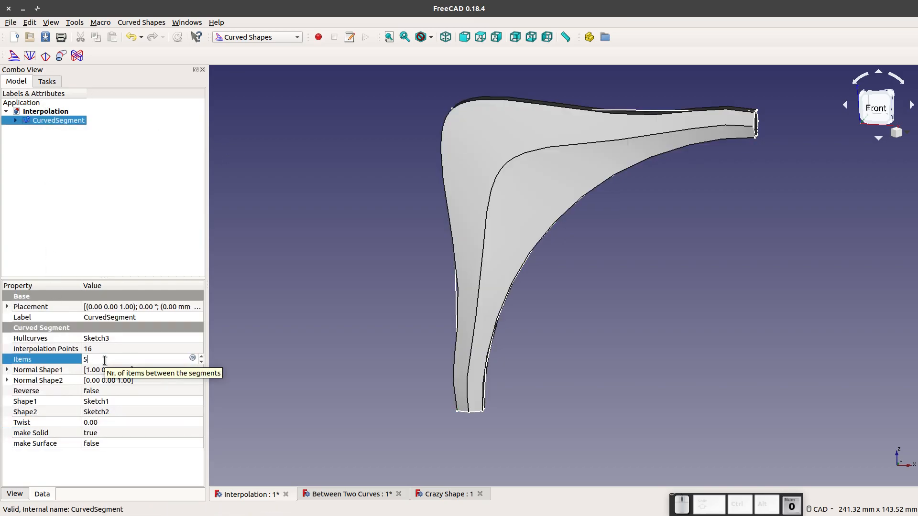
{"action": "type", "text": "0"}
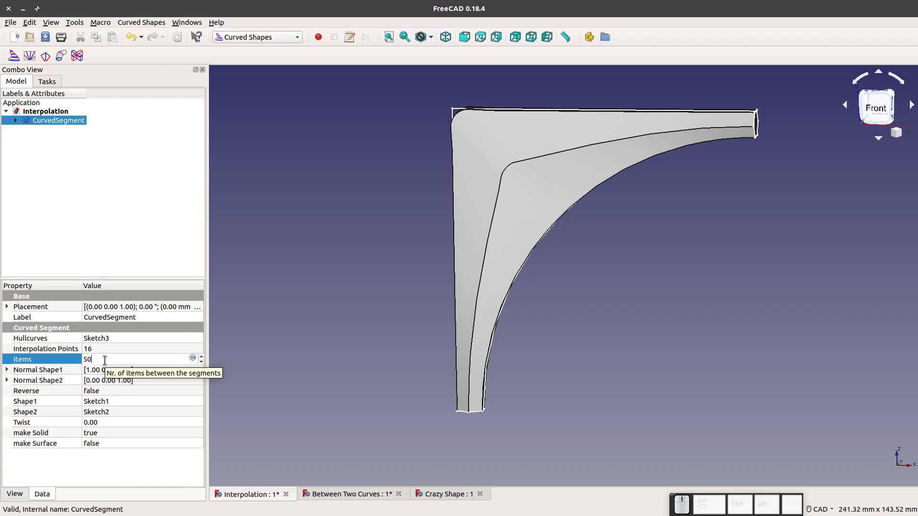
{"action": "type", "text": "00"}
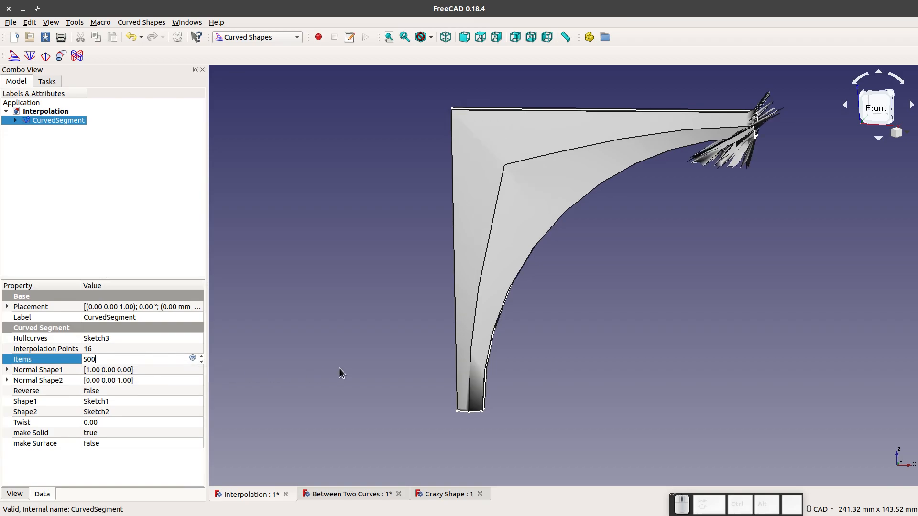
{"action": "mouse_move", "coordinate": [670, 215]}
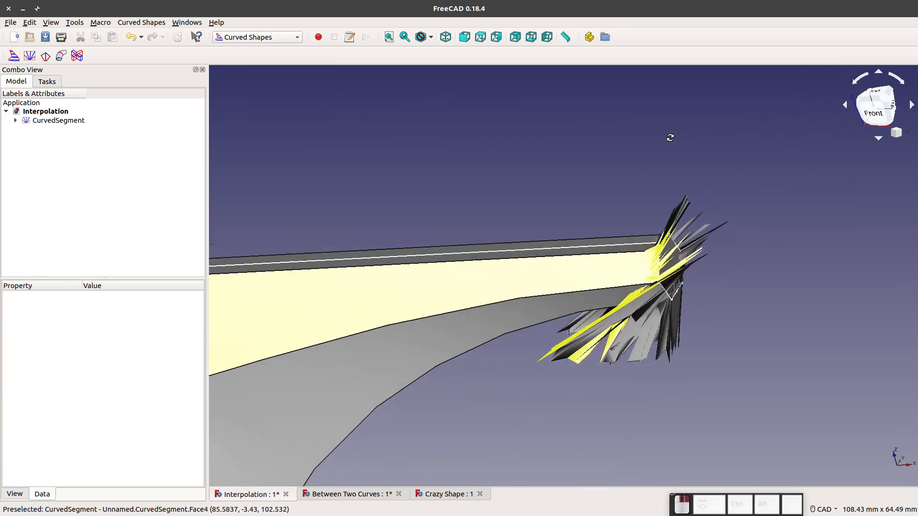
{"action": "left_click", "coordinate": [58, 120]}
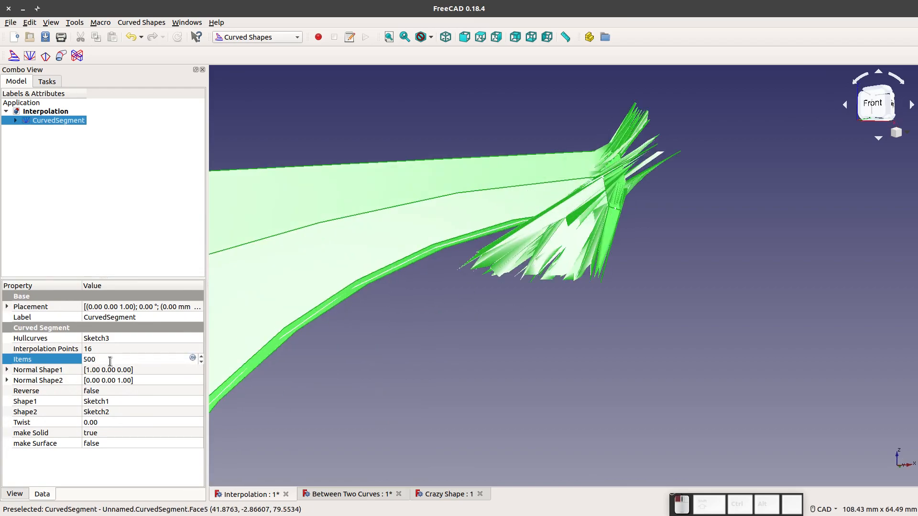
{"action": "type", "text": "100"}
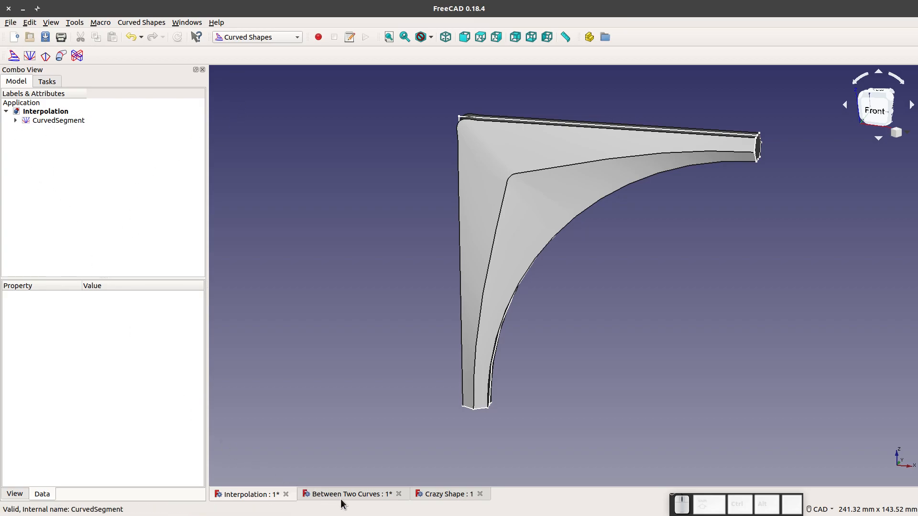
{"action": "left_click", "coordinate": [451, 494]}
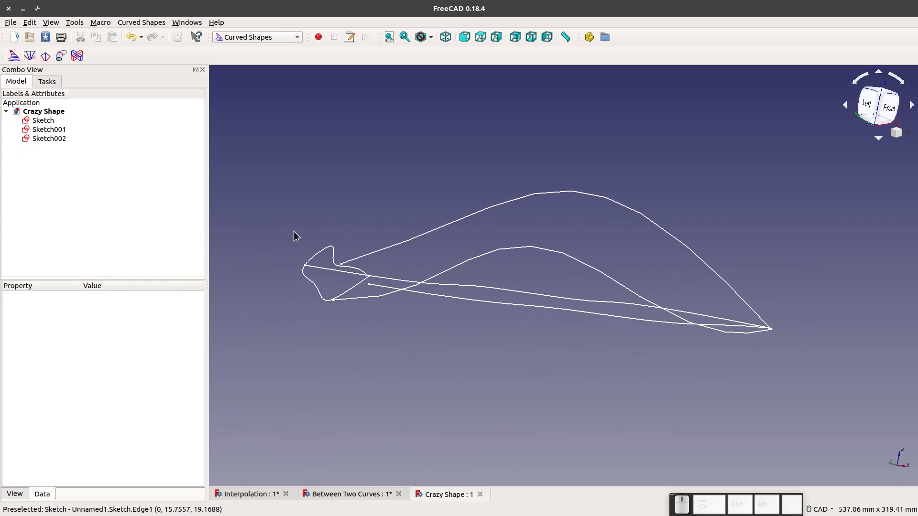
{"action": "left_click", "coordinate": [49, 129]}
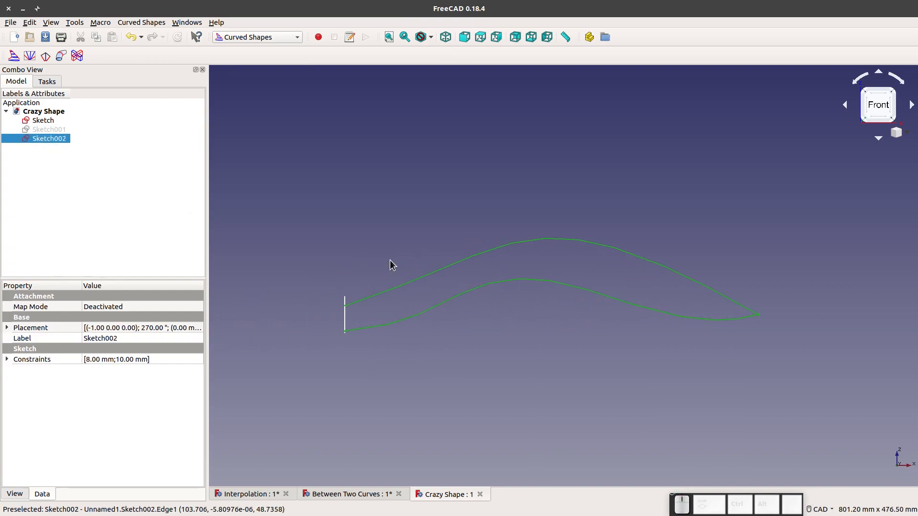
{"action": "left_click", "coordinate": [49, 129]}
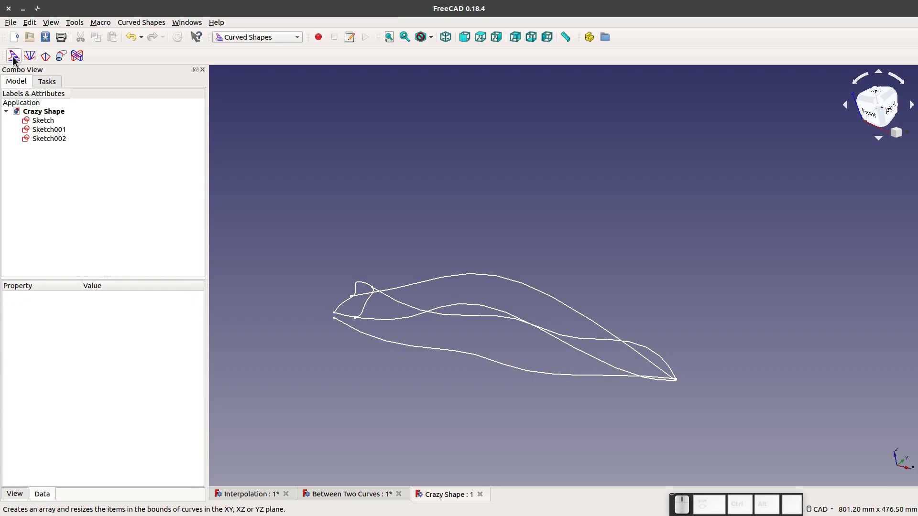
- Build a CurvedArray from the three Crazy Shape sketches, made solid with 50 items
{"action": "left_click", "coordinate": [49, 129]}
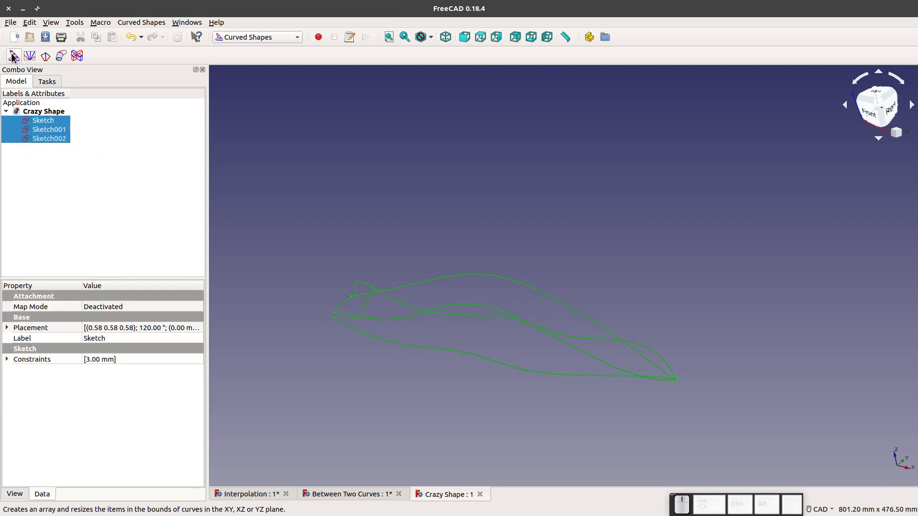
{"action": "mouse_move", "coordinate": [15, 56]}
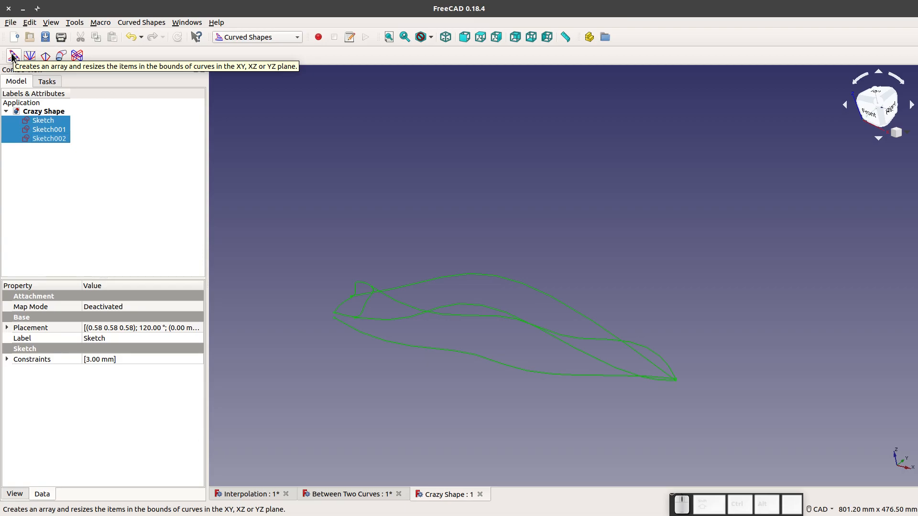
{"action": "left_click", "coordinate": [14, 56]}
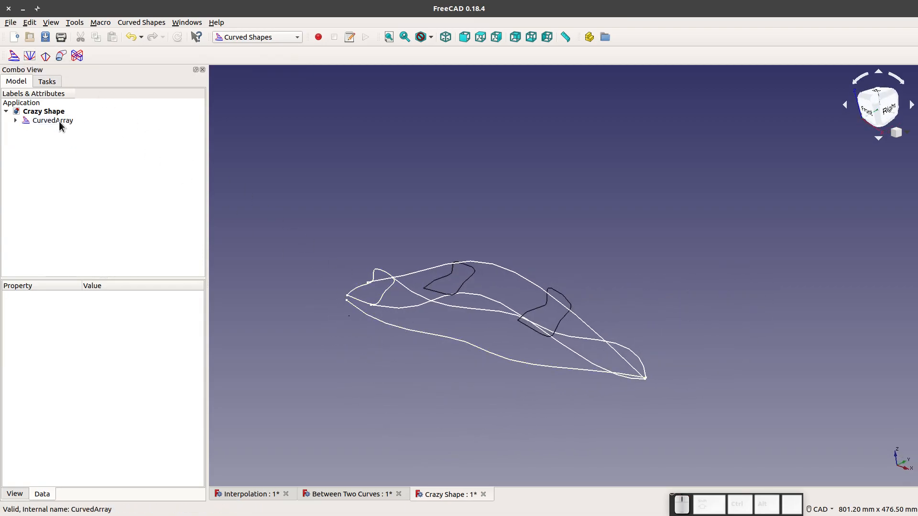
{"action": "left_click", "coordinate": [53, 120]}
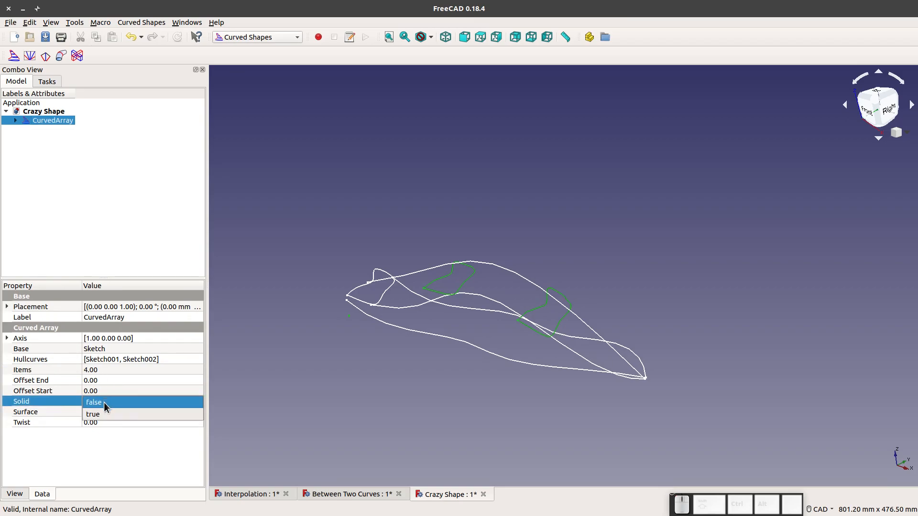
{"action": "left_click", "coordinate": [93, 414]}
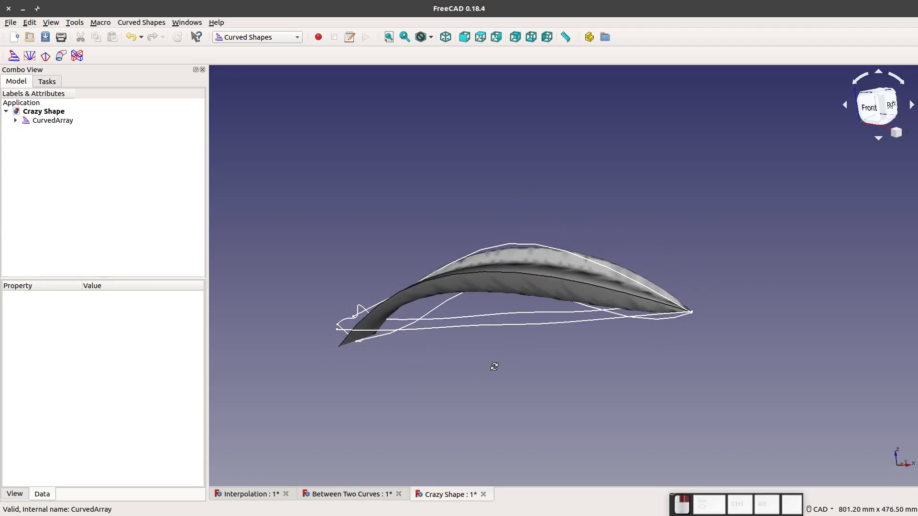
{"action": "left_click", "coordinate": [53, 120]}
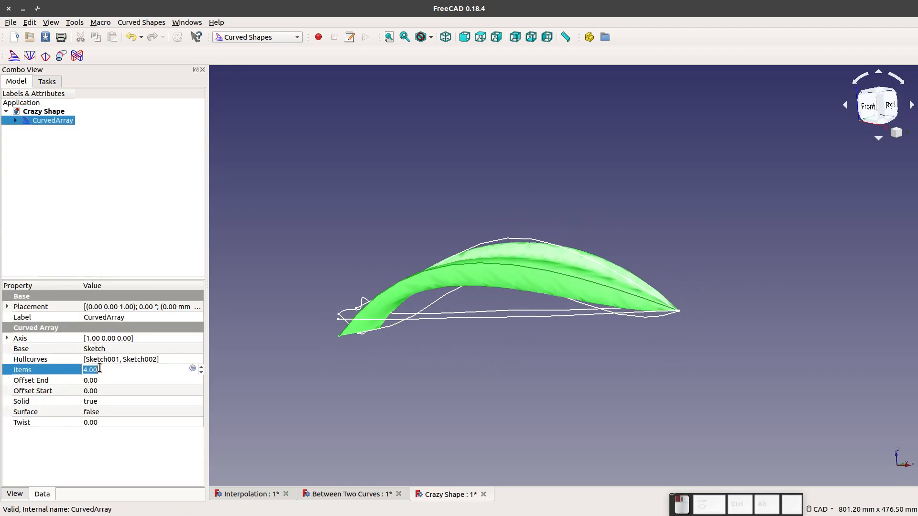
{"action": "type", "text": "50"}
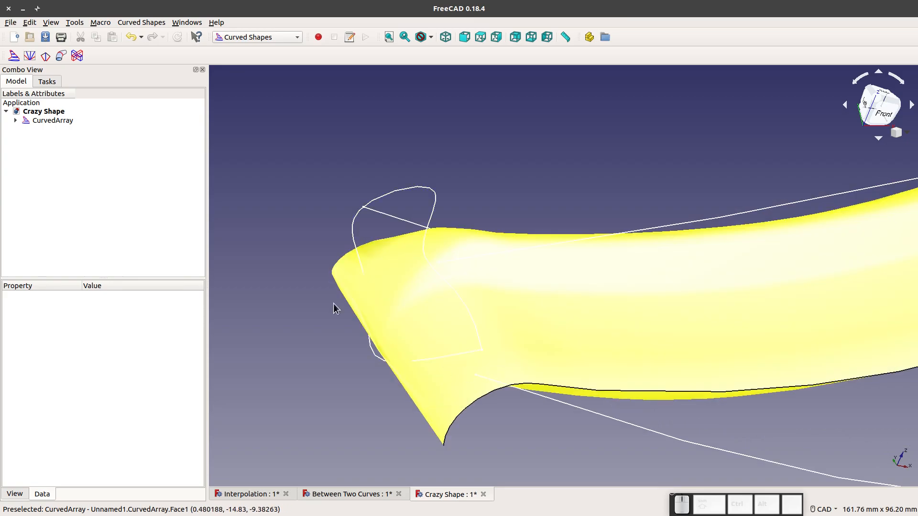
- Set the CurvedArray's Items to 200 and Offset Start to 0.50
{"action": "left_click", "coordinate": [52, 120]}
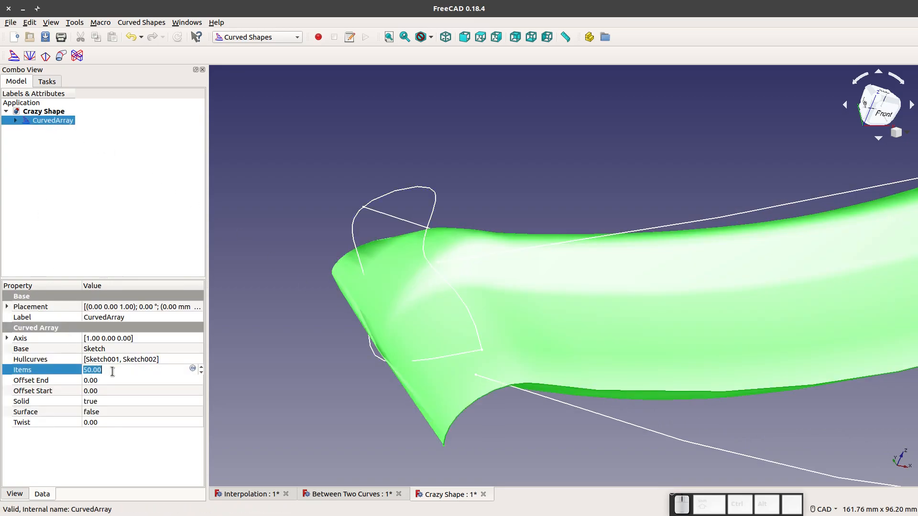
{"action": "type", "text": "20"}
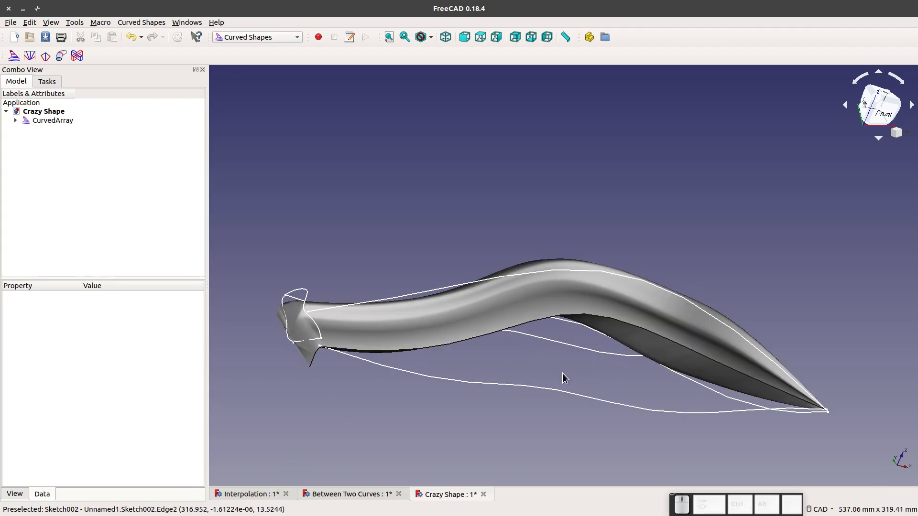
{"action": "mouse_move", "coordinate": [289, 325]}
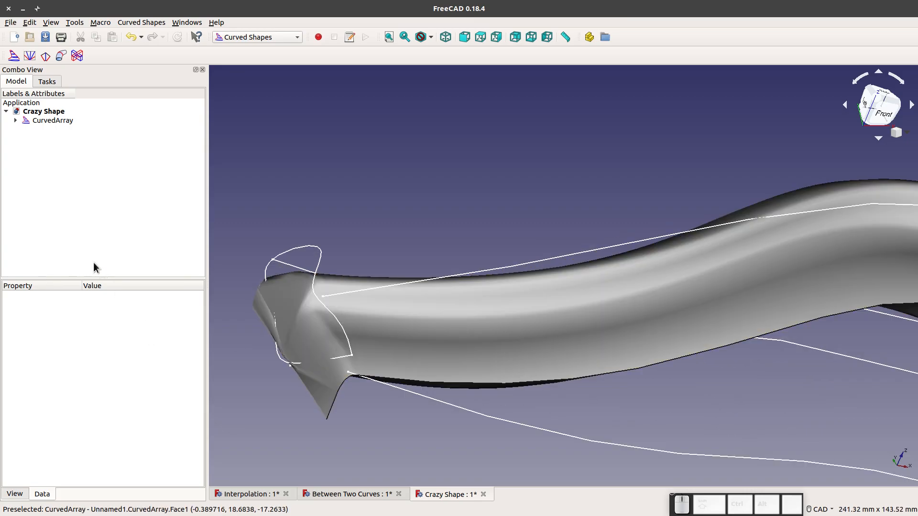
{"action": "left_click", "coordinate": [52, 120]}
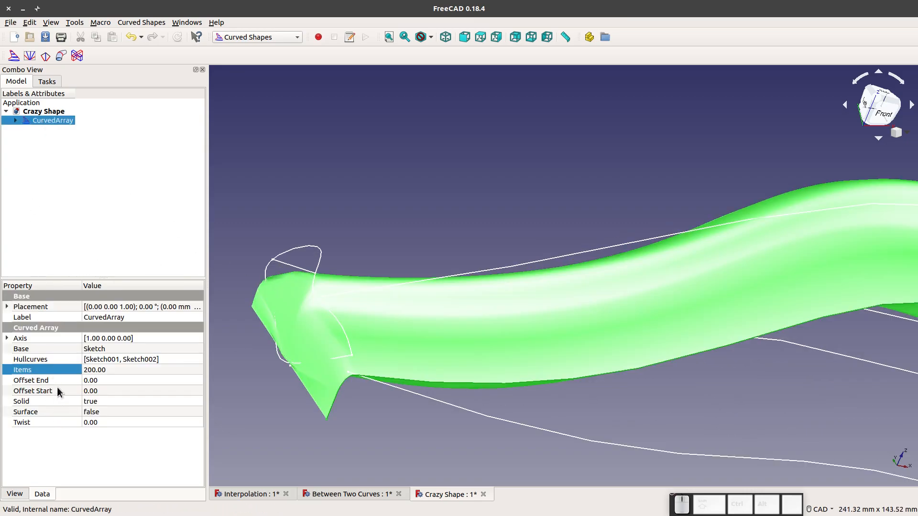
{"action": "left_click", "coordinate": [120, 390]}
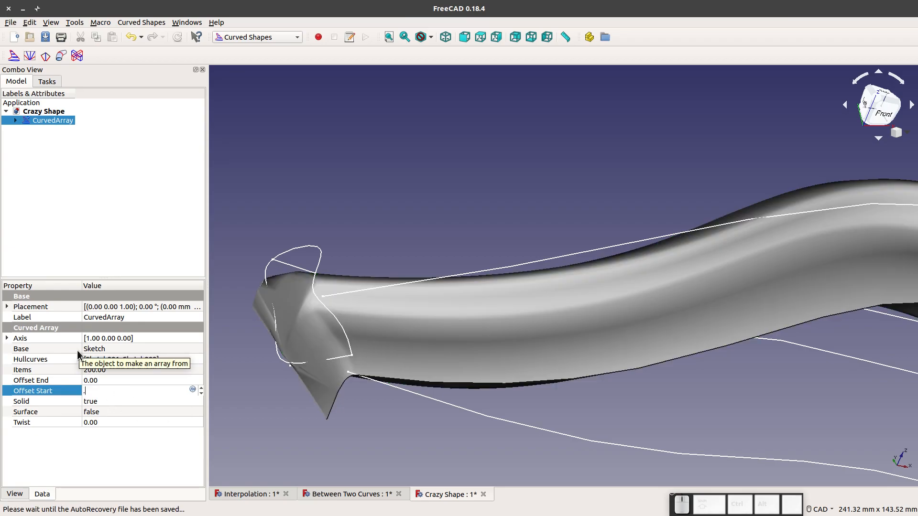
{"action": "type", "text": "50"}
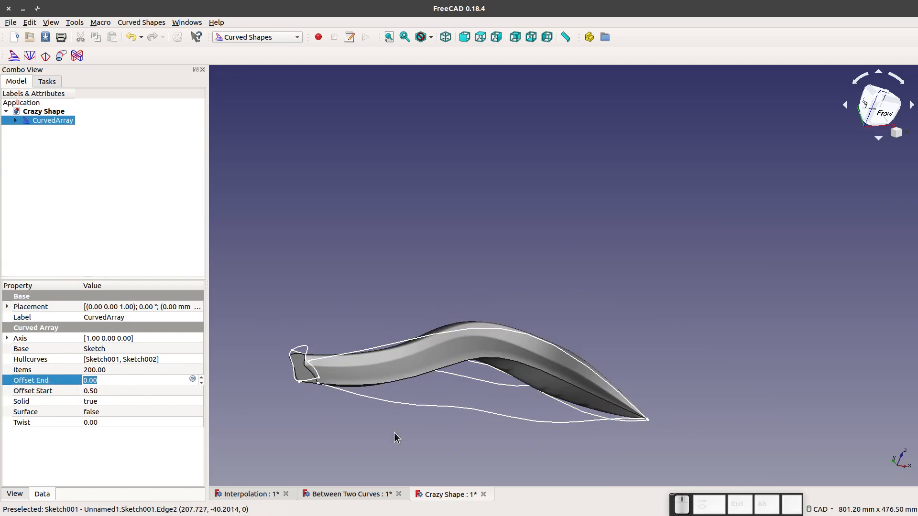
{"action": "mouse_move", "coordinate": [305, 422]}
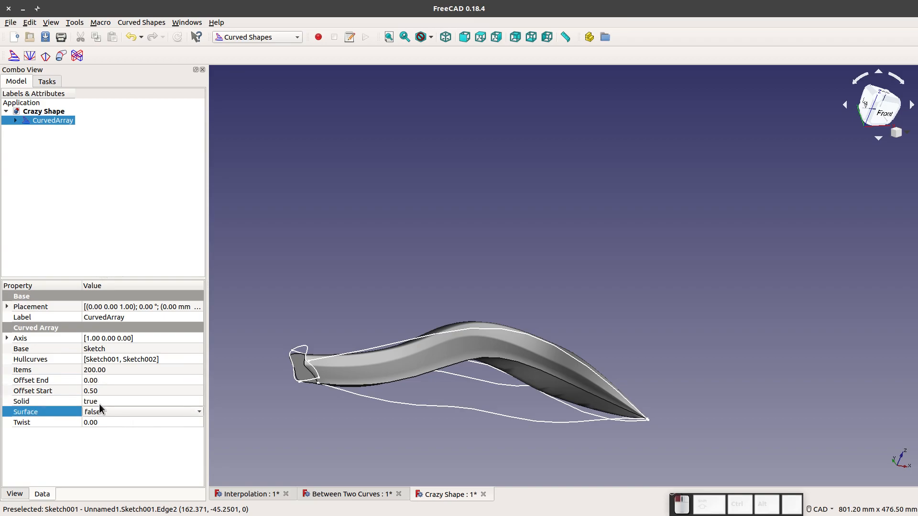
- Set the CurvedArray's Surface property to true, leaving an open curved shell
{"action": "left_click", "coordinate": [96, 401]}
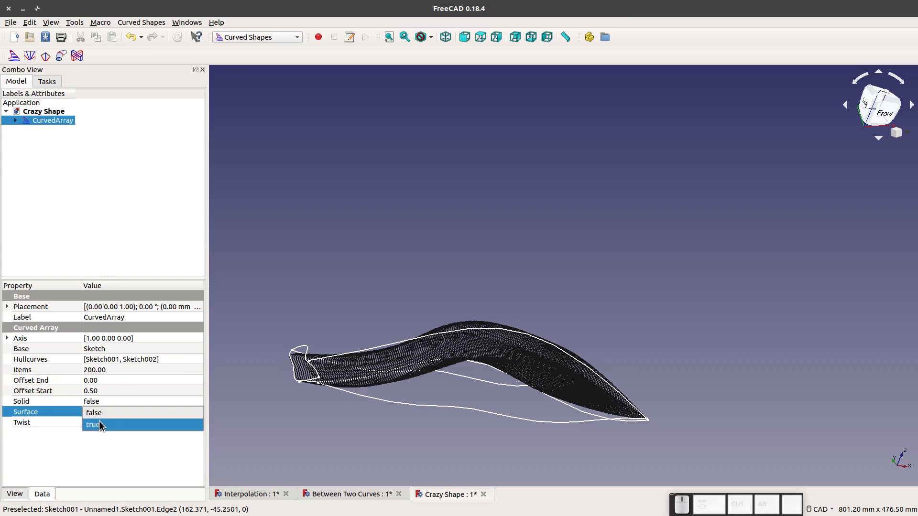
{"action": "left_click", "coordinate": [92, 425]}
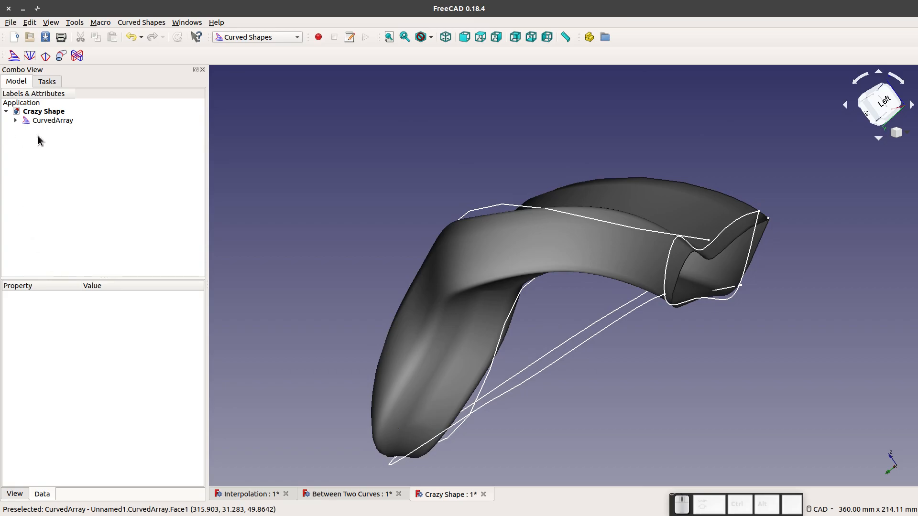
{"action": "left_click", "coordinate": [53, 120]}
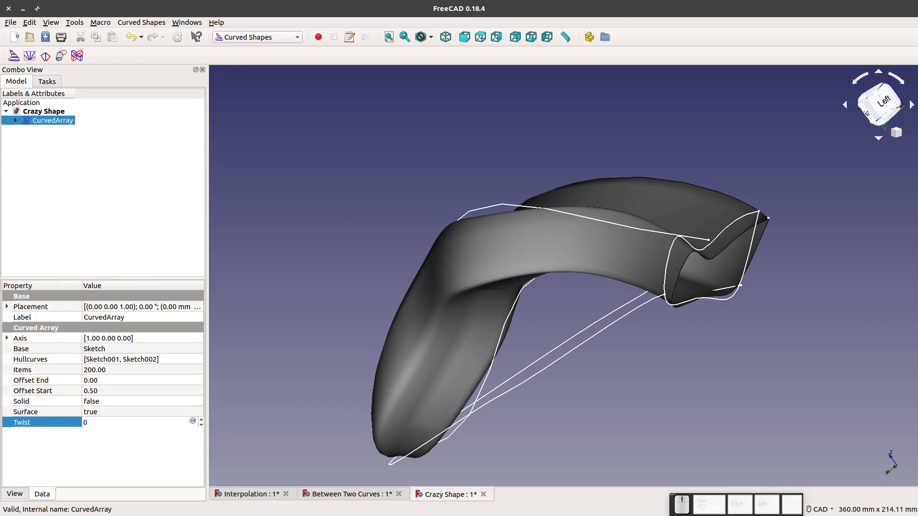
- Give CurvedArray a Twist of 1000 and orbit to view the corkscrew surface
{"action": "type", "text": "1000"}
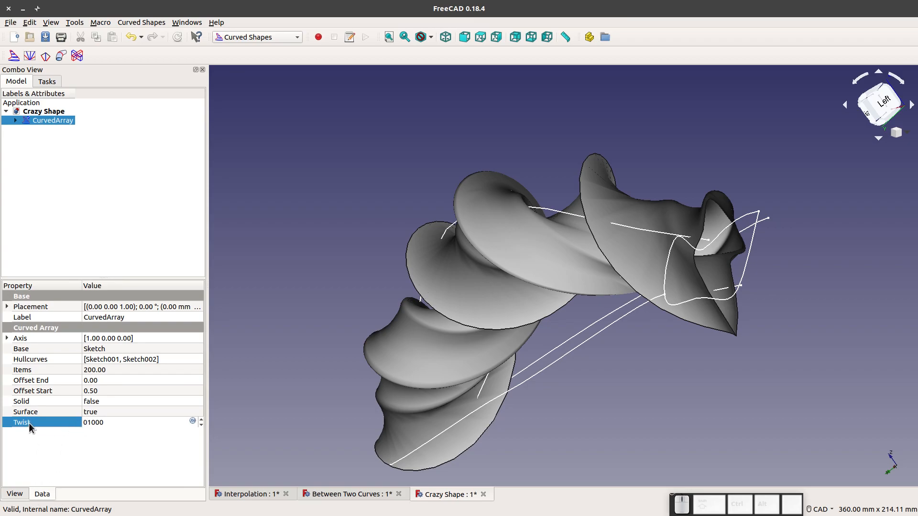
{"action": "mouse_move", "coordinate": [30, 428]}
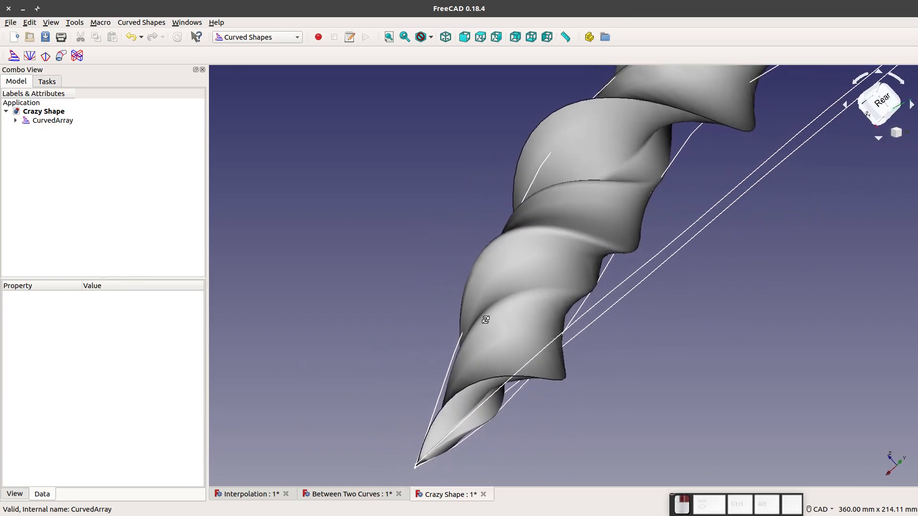
{"action": "left_click_drag", "start_coordinate": [485, 319], "coordinate": [304, 387]}
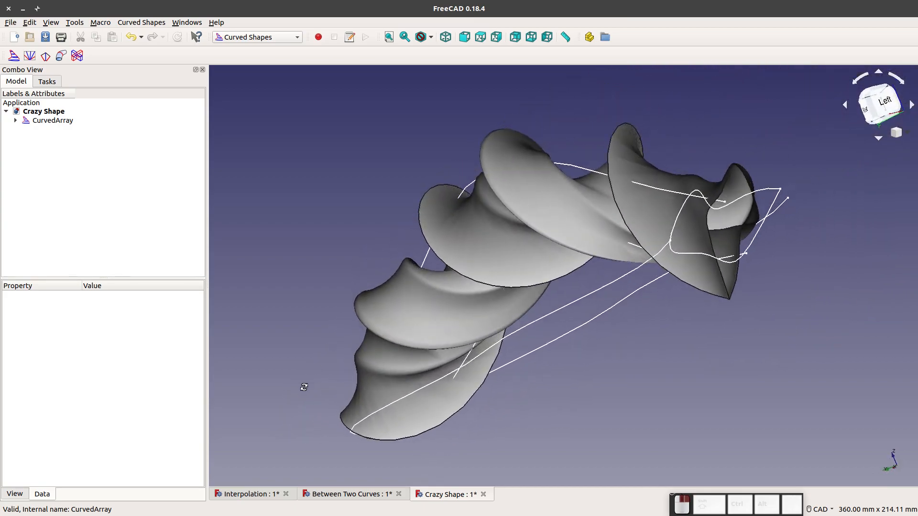